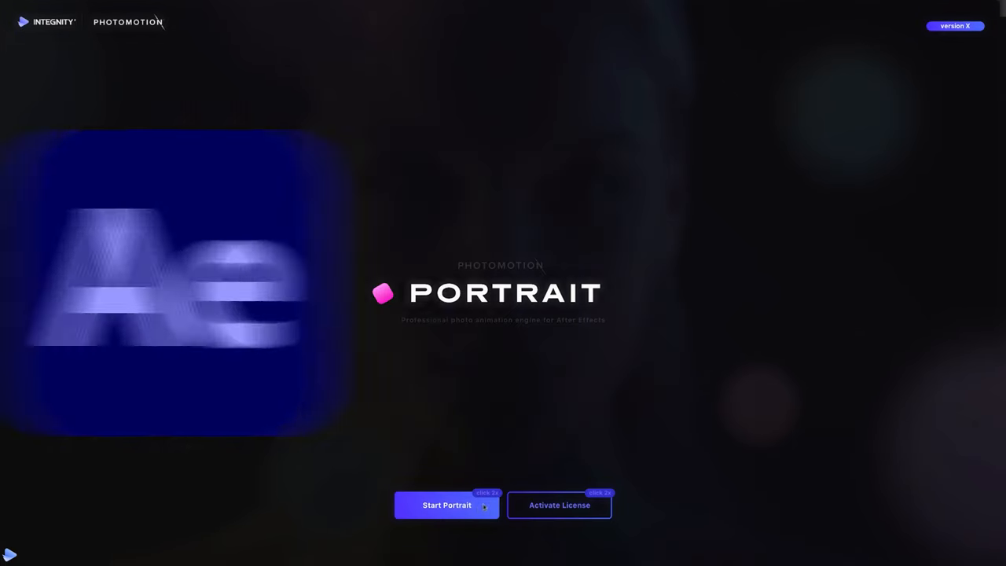
# Start a Photomotion Portrait project and begin setting Face 1 on the Mona Lisa.
pyautogui.click(447, 504)
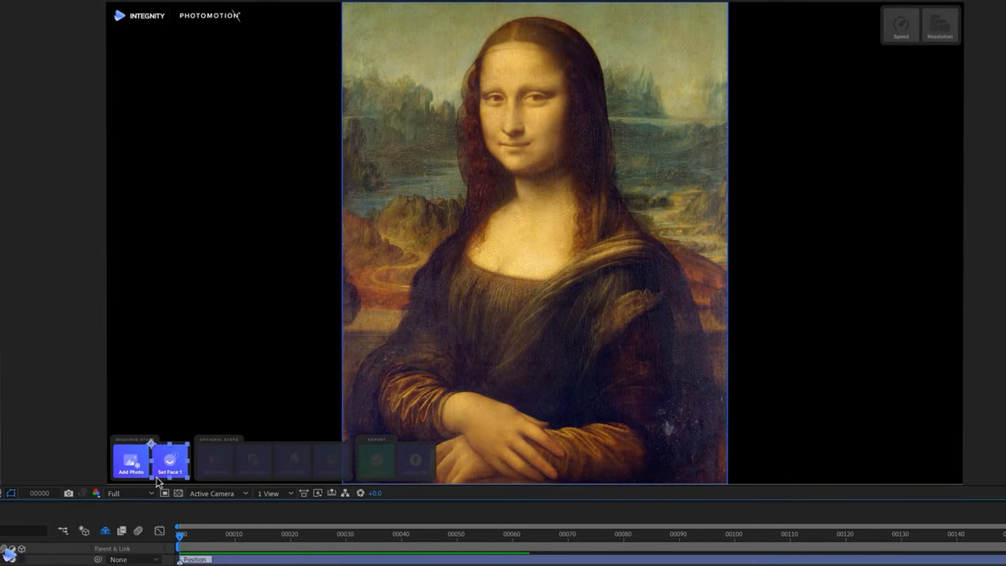
pyautogui.click(170, 459)
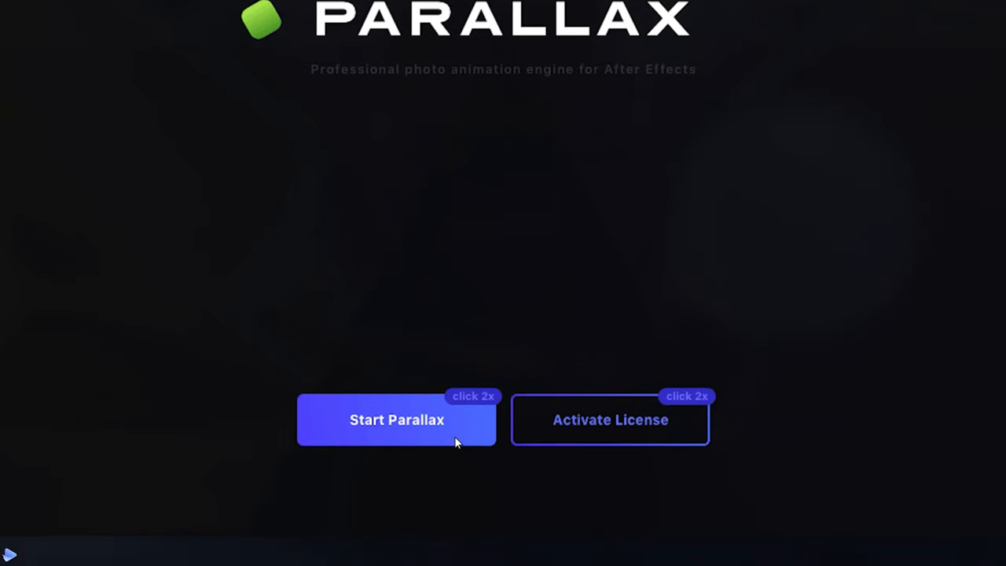
# Launch Start Parallax from the Photomotion Parallax start screen.
pyautogui.doubleClick(396, 419)
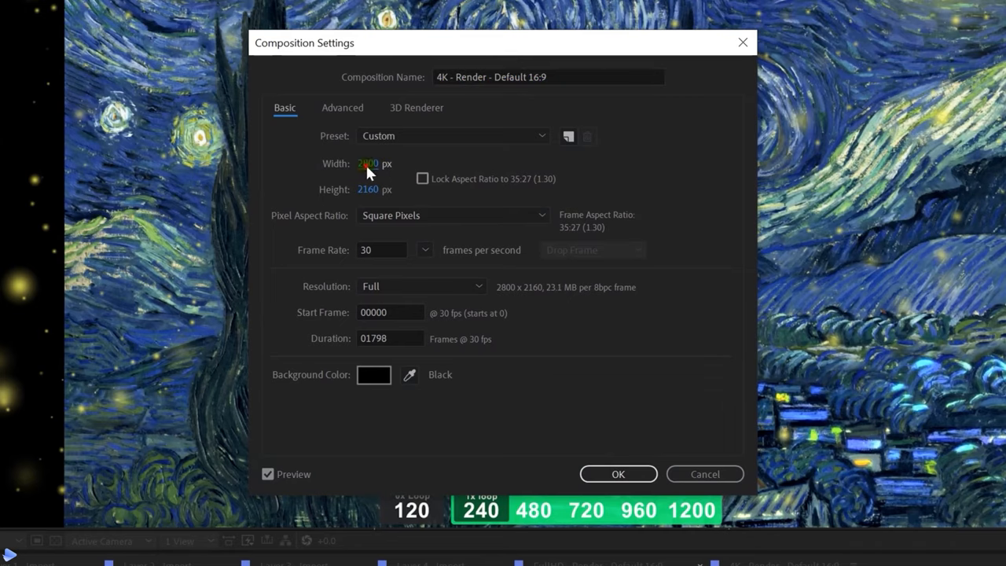
# Set the render composition width to 2750 pixels, keeping the 2160 height.
pyautogui.write('2750')
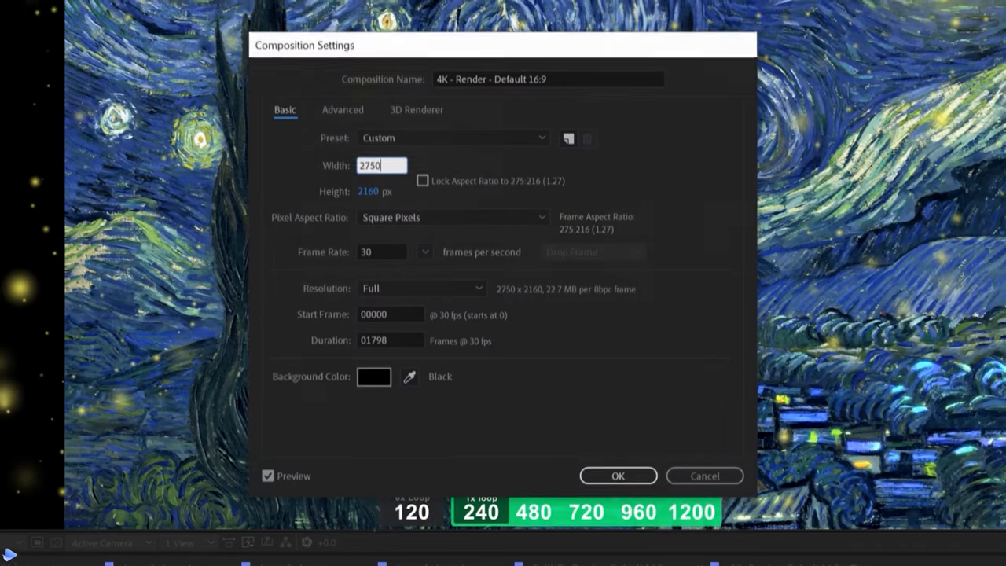
pyautogui.click(617, 476)
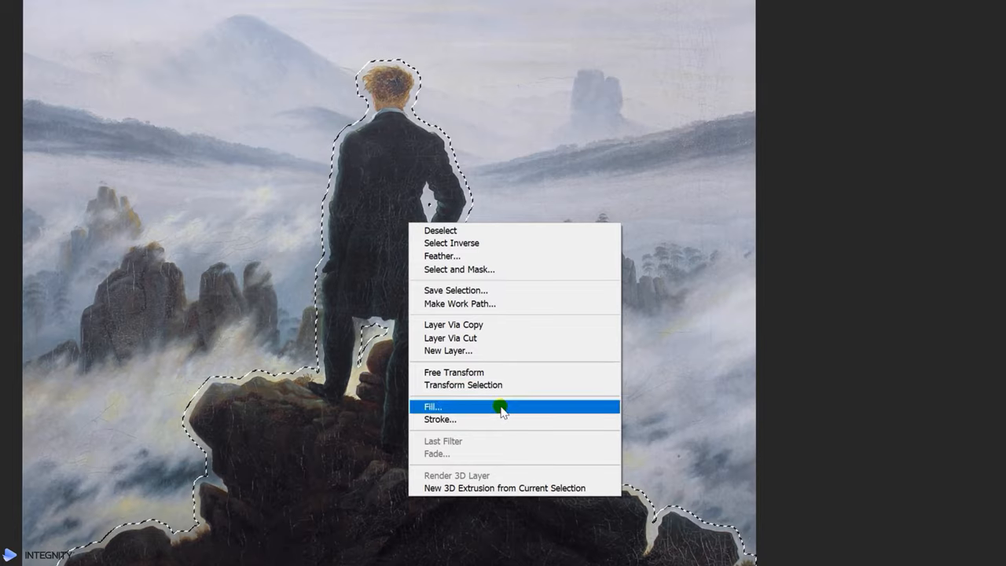
# Open the Fill dialog for the selected wanderer and rocky outcrop.
pyautogui.click(432, 406)
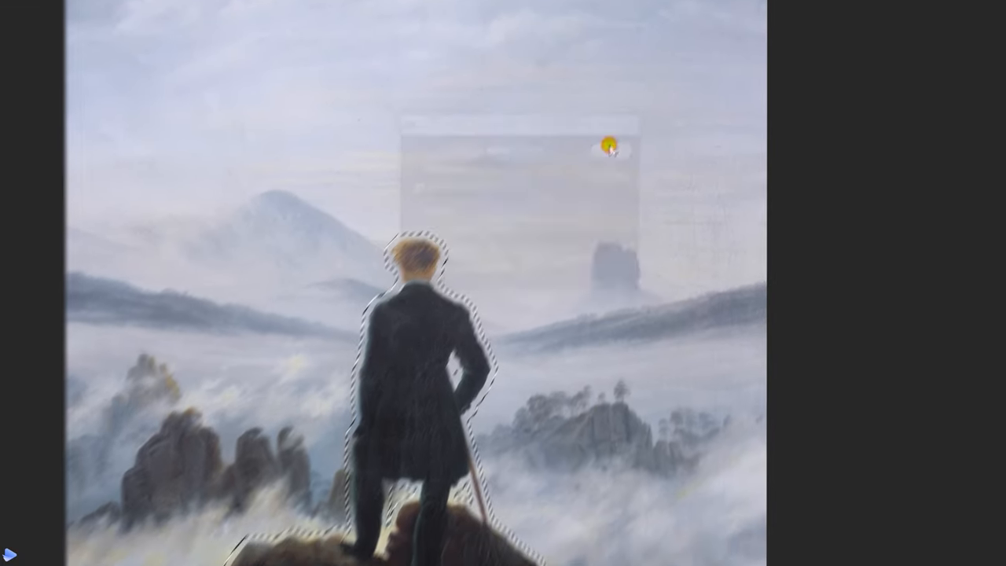